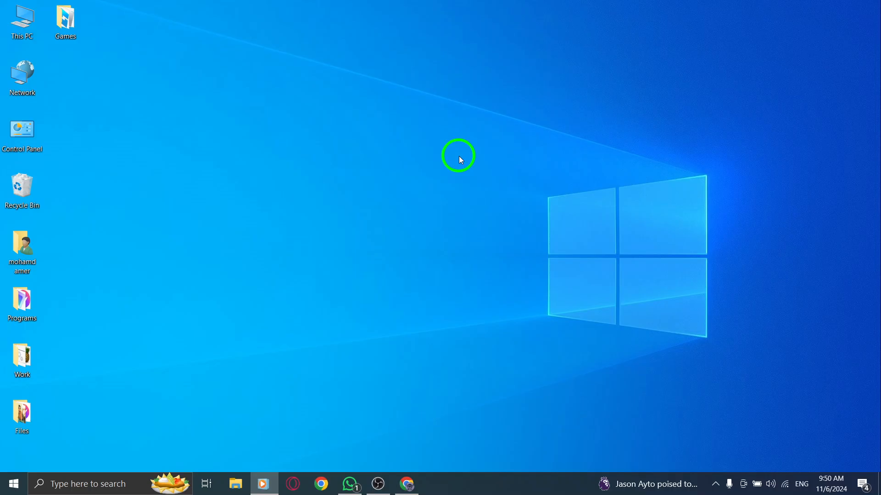
{"action": "mouse_move", "coordinate": [430, 304]}
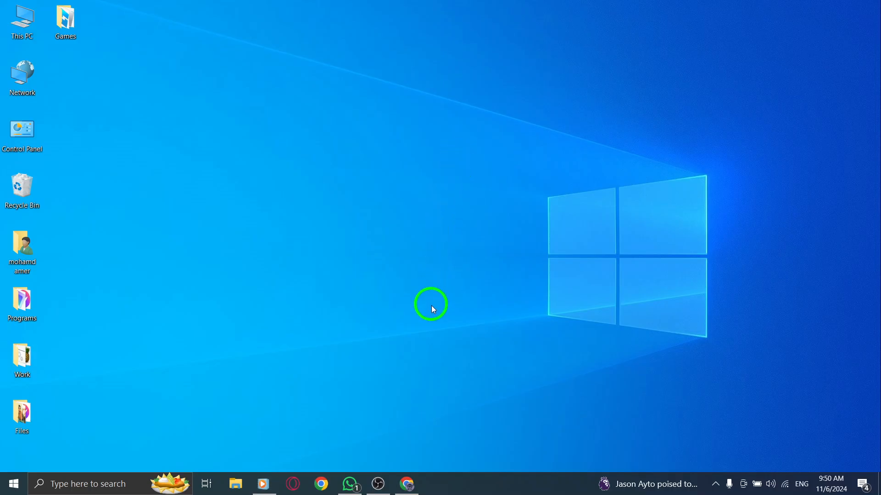
Launch WhatsApp and bring up the profile picture's image options.
{"action": "left_click", "coordinate": [348, 484]}
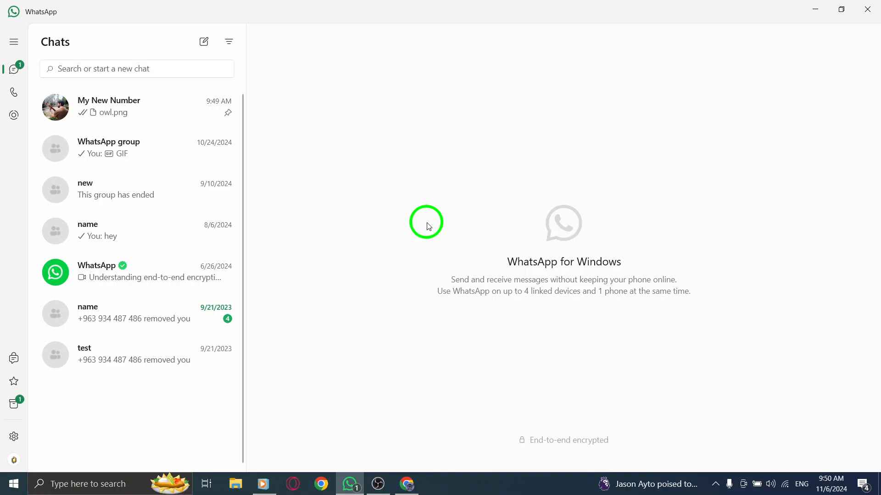
{"action": "mouse_move", "coordinate": [33, 423]}
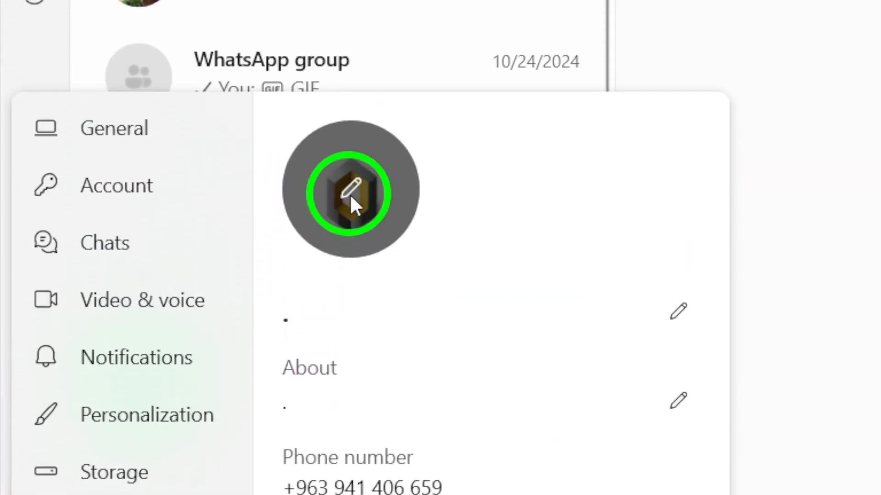
{"action": "left_click", "coordinate": [350, 193]}
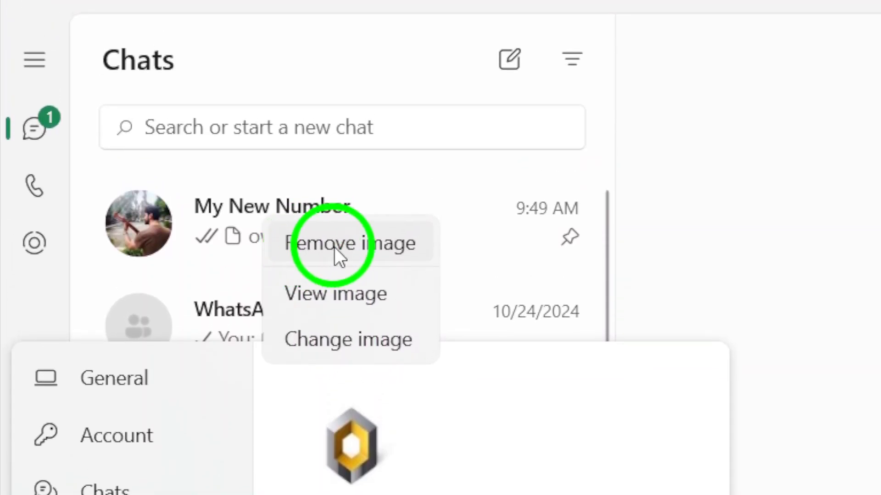
{"action": "mouse_move", "coordinate": [393, 258]}
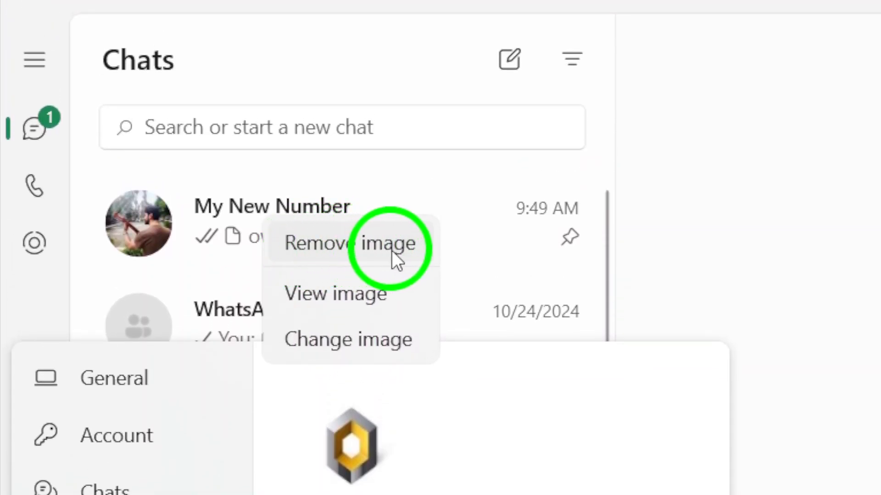
Choose Remove image to delete the current profile picture.
{"action": "left_click", "coordinate": [347, 243]}
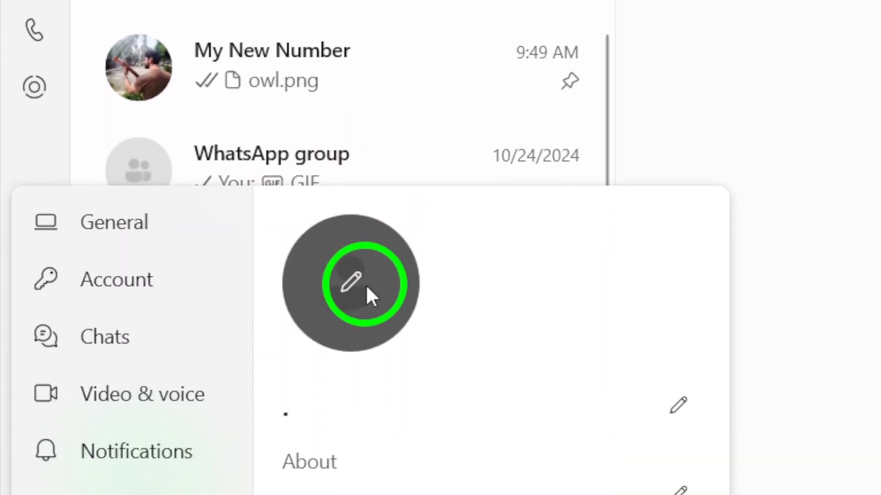
{"action": "scroll", "scroll_direction": "down", "scroll_amount": 3}
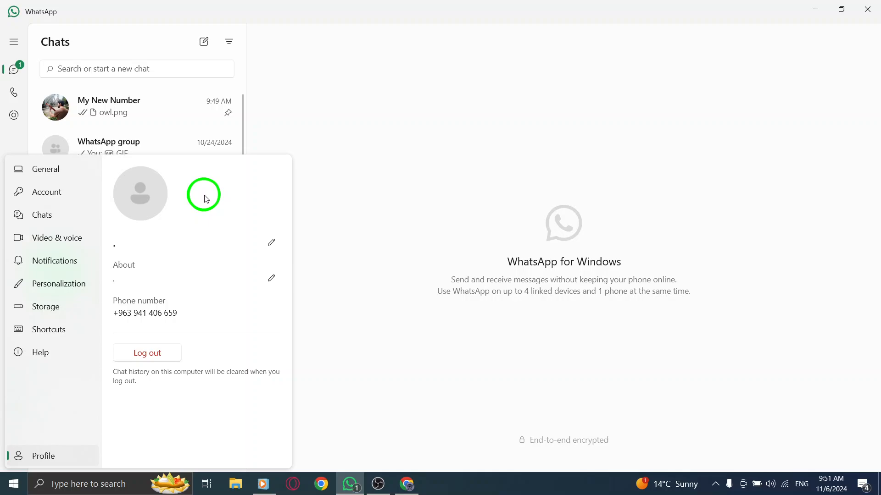
{"action": "mouse_move", "coordinate": [372, 177]}
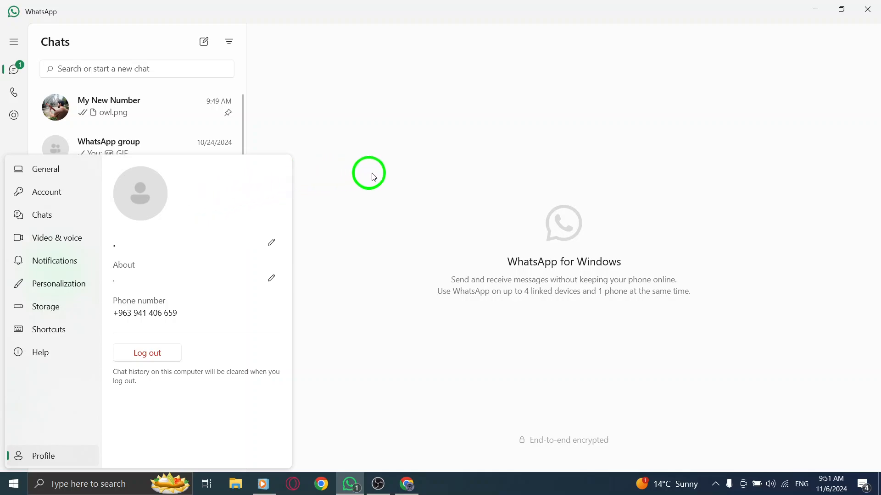